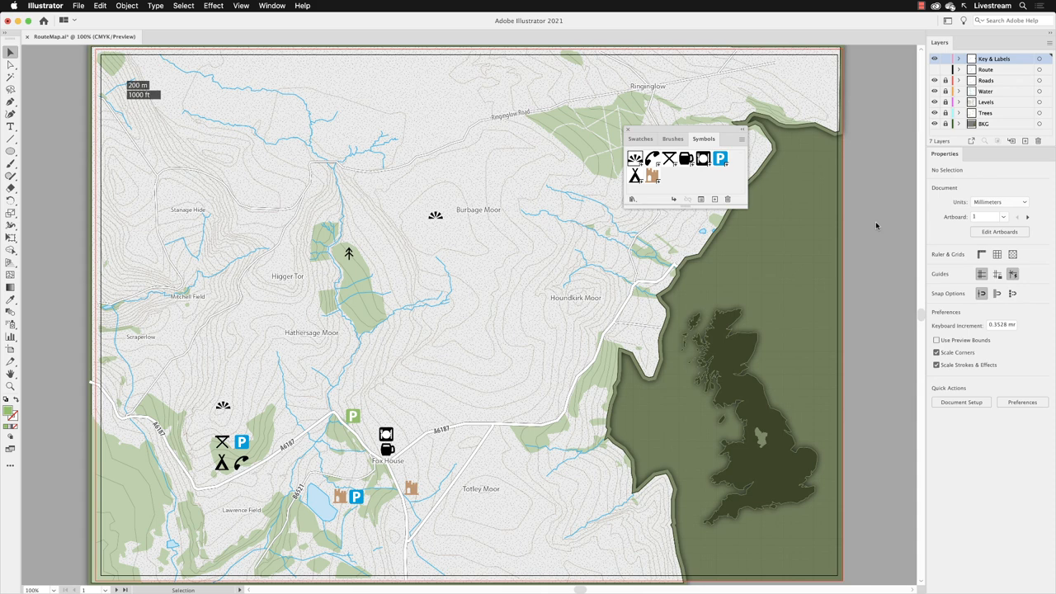
pyautogui.moveTo(623, 324)
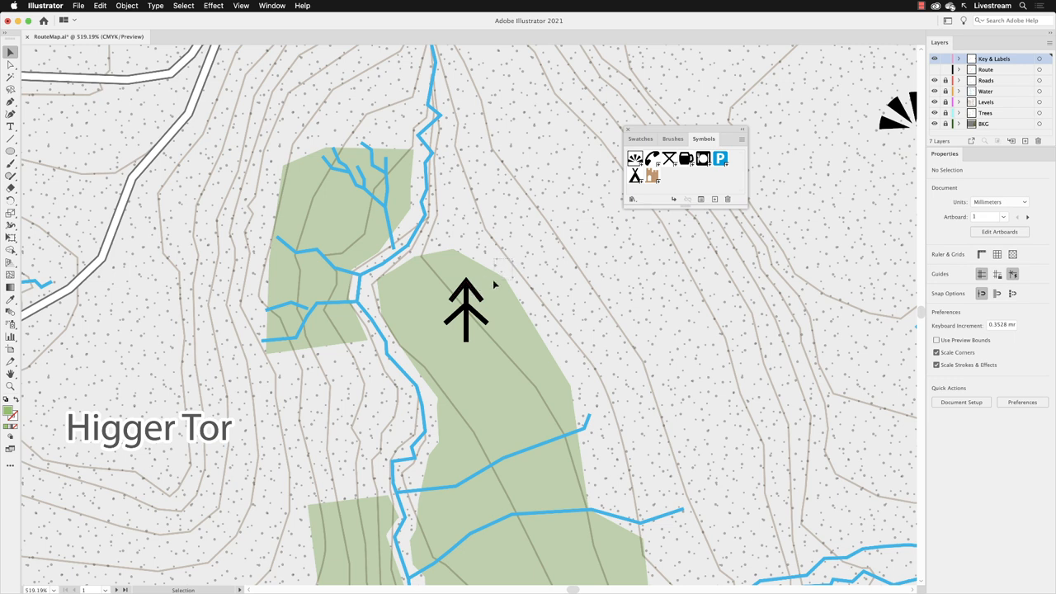
# Step: Select the grouped tree artwork on the wooded patch near Higger Tor
pyautogui.click(467, 310)
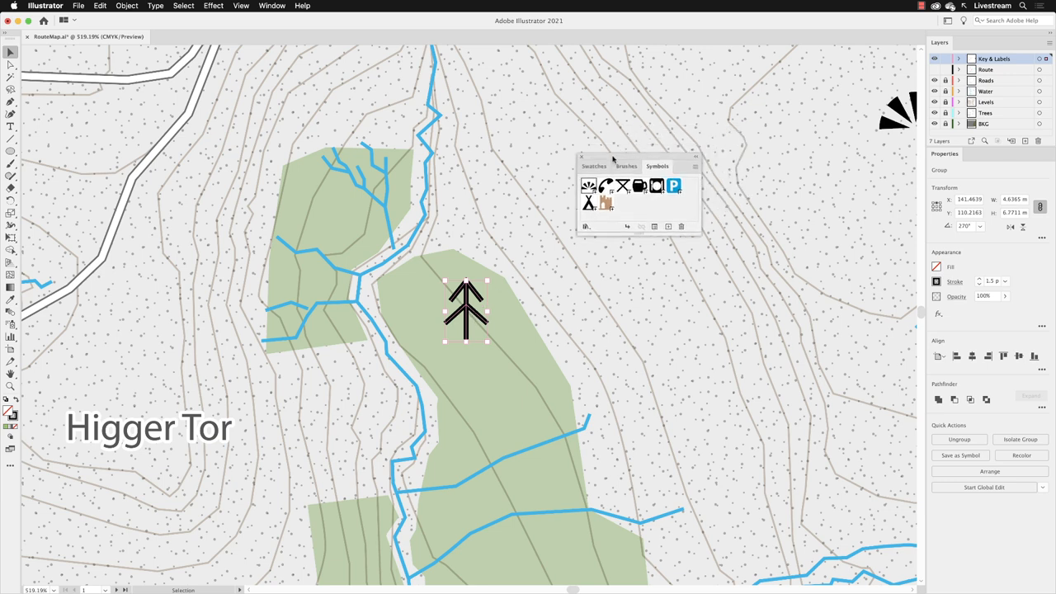
# Step: Move the Symbols panel nearer and save the selected tree as a new symbol named 'Tree'
pyautogui.moveTo(614, 159); pyautogui.dragTo(607, 175)
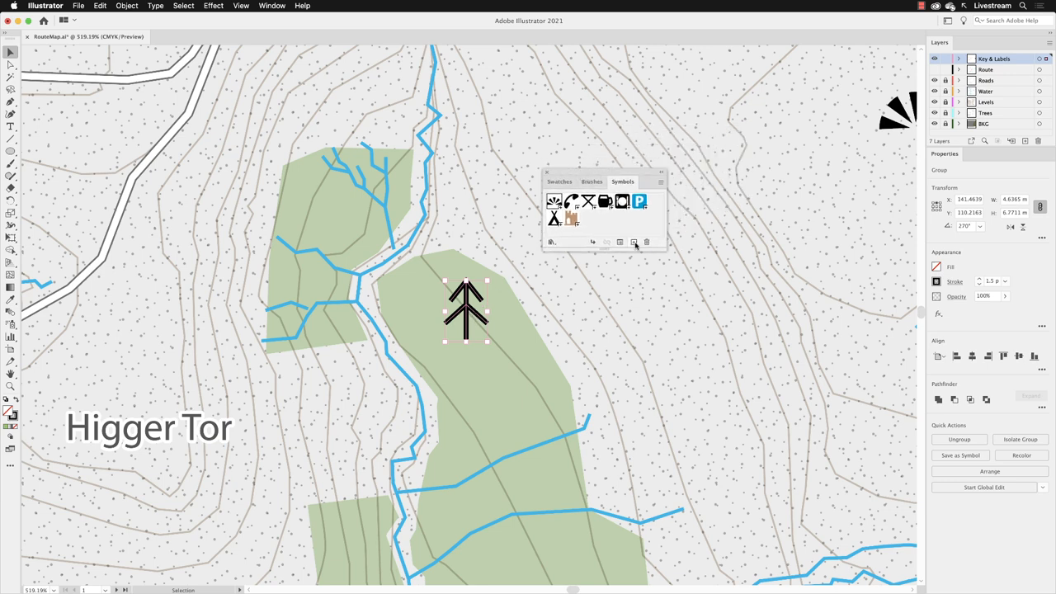
pyautogui.click(634, 242)
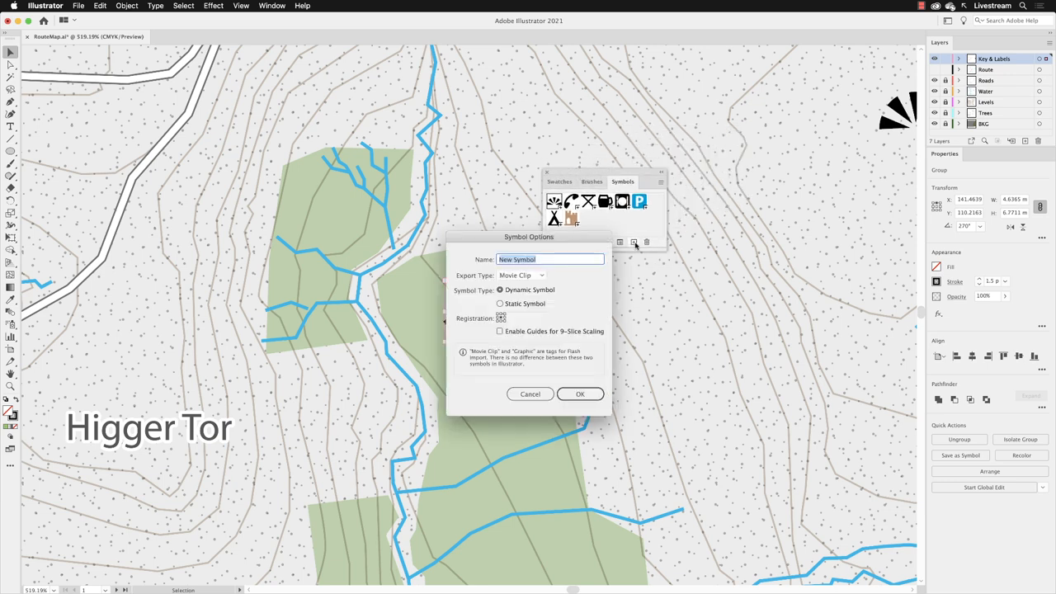
pyautogui.write('Tree')
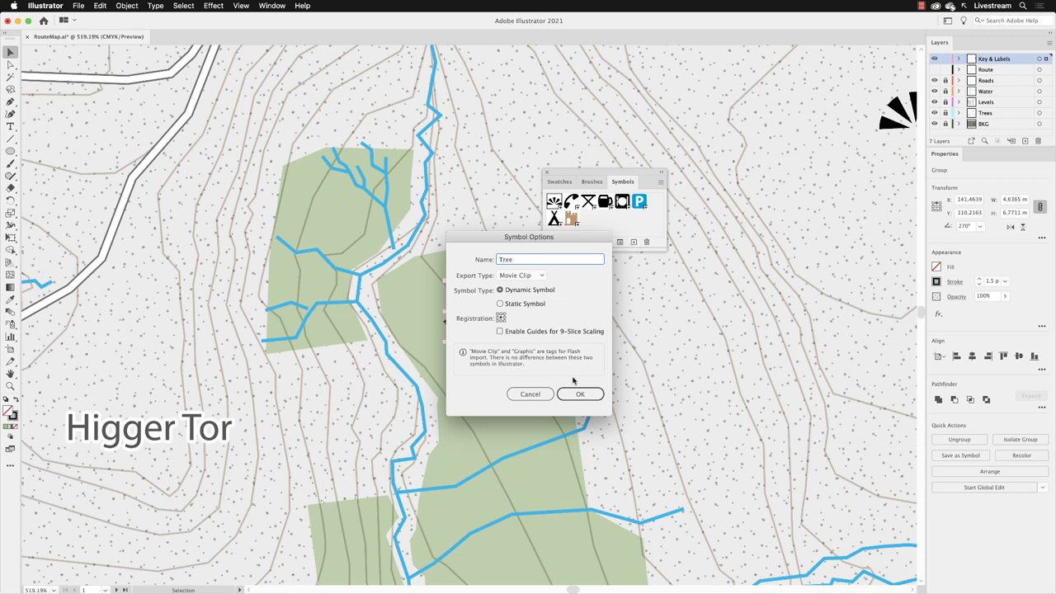
pyautogui.click(580, 393)
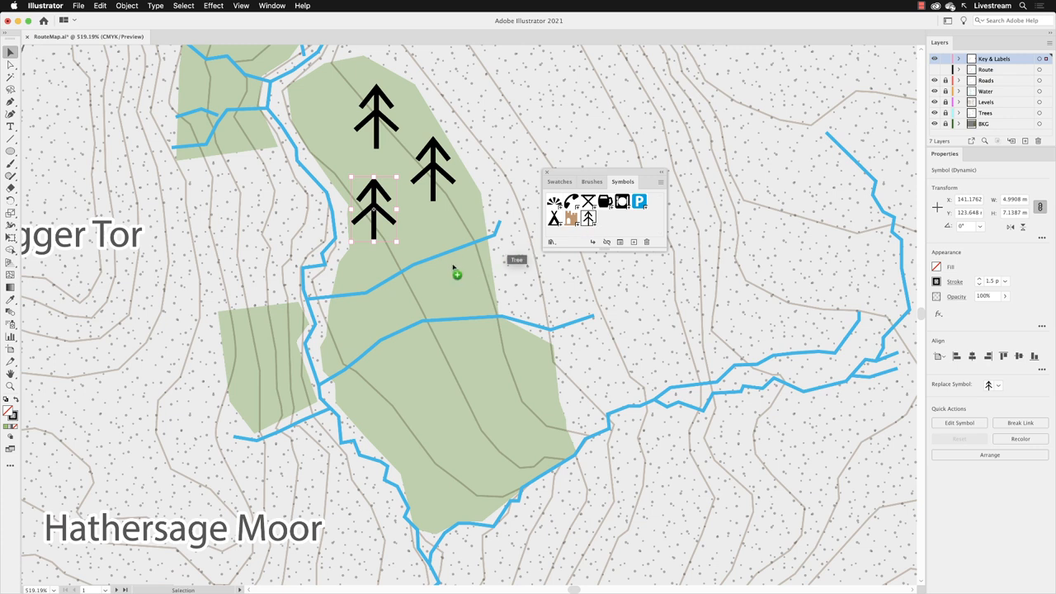
# Step: Drag another Tree symbol instance into the lower woodland near the stream
pyautogui.moveTo(374, 207); pyautogui.dragTo(451, 264)
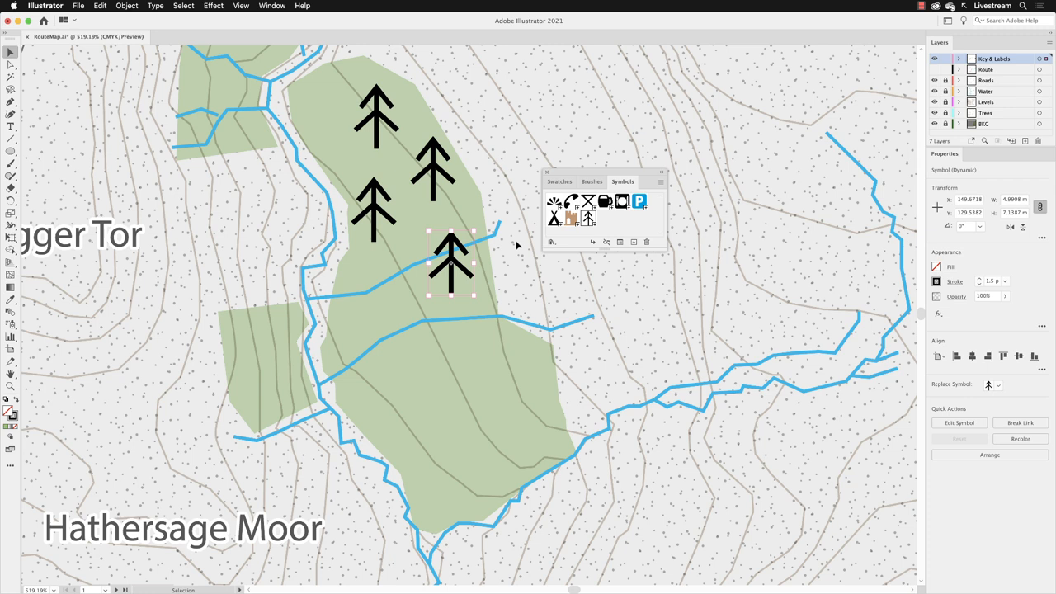
pyautogui.moveTo(514, 261)
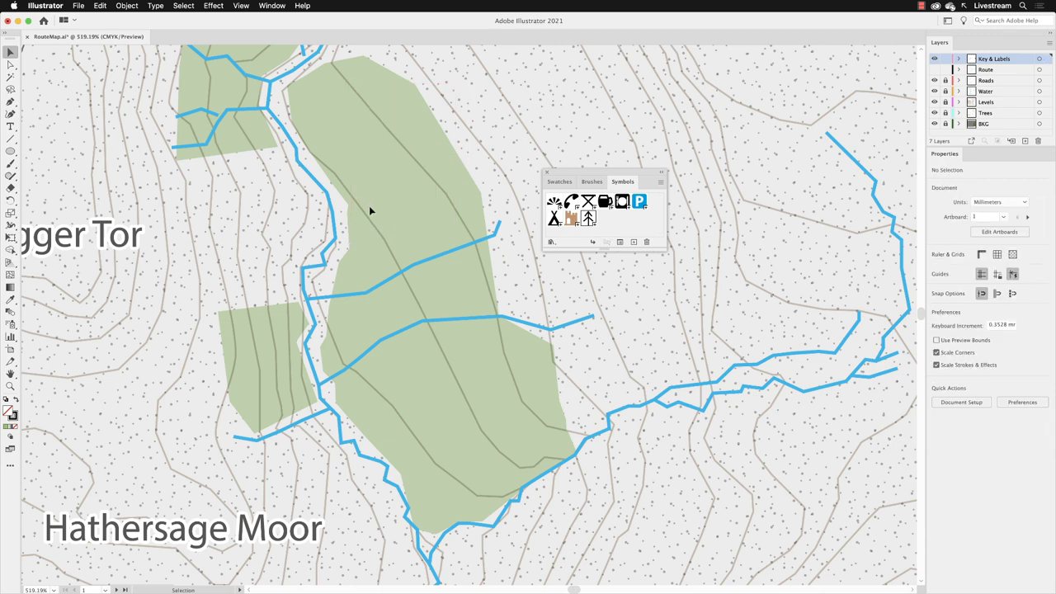
pyautogui.moveTo(589, 217)
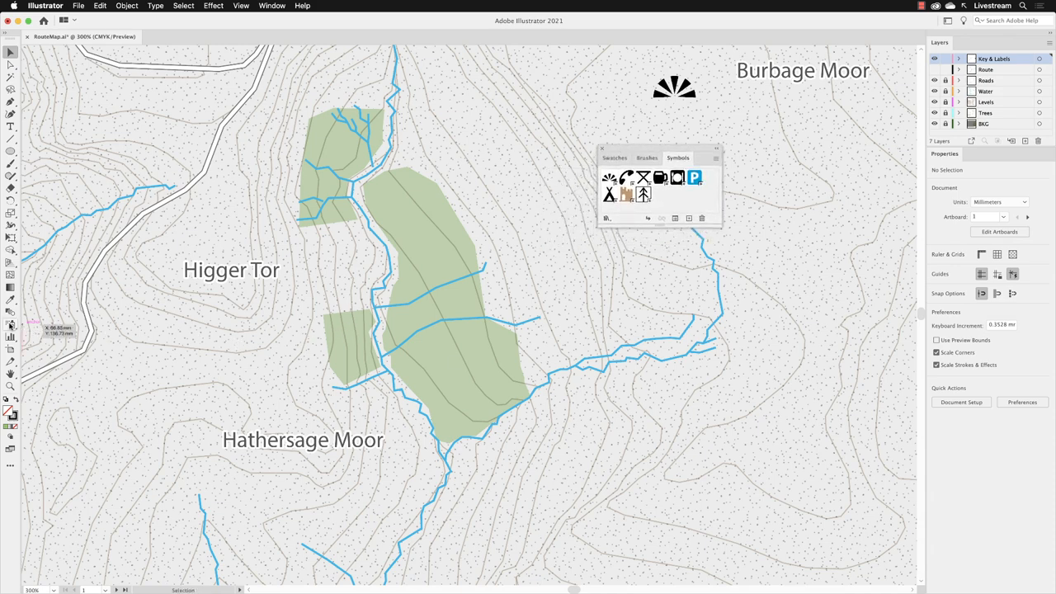
# Step: Choose the Symbol Sprayer Tool from the symbolism tools flyout
pyautogui.click(10, 322)
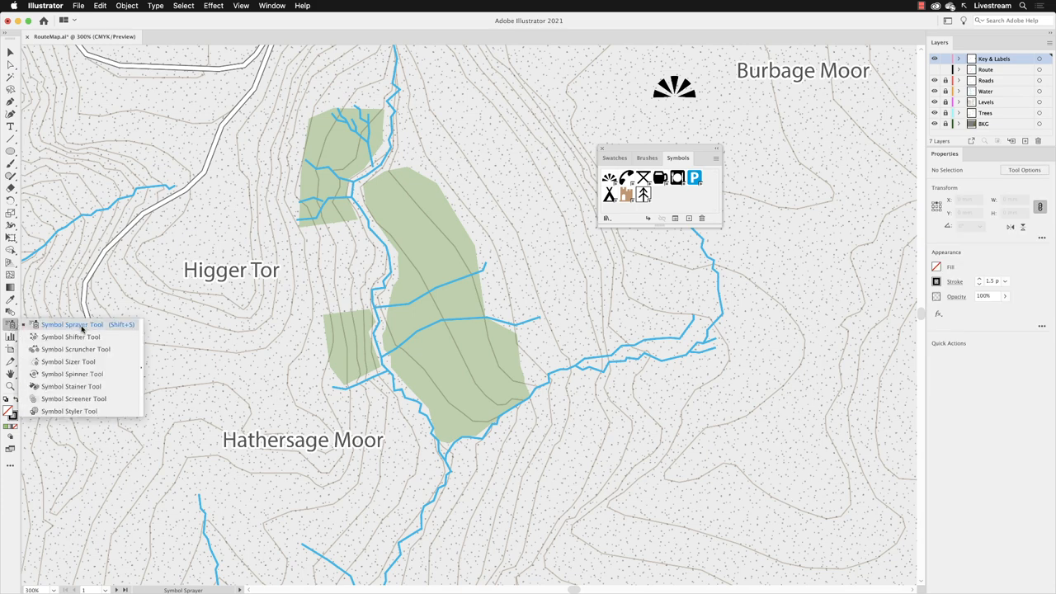
pyautogui.click(72, 324)
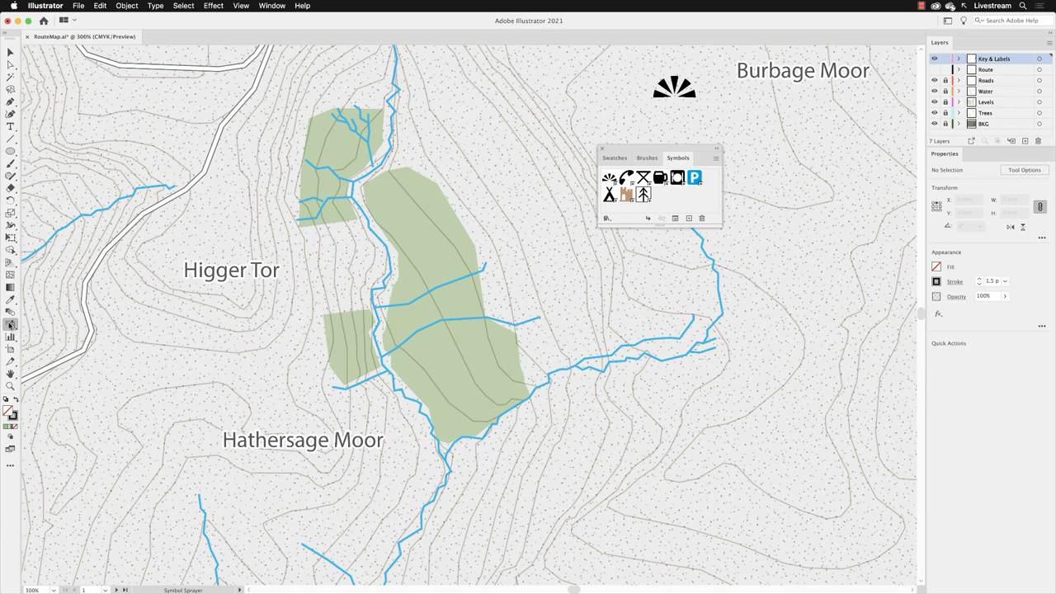
pyautogui.moveTo(10, 324)
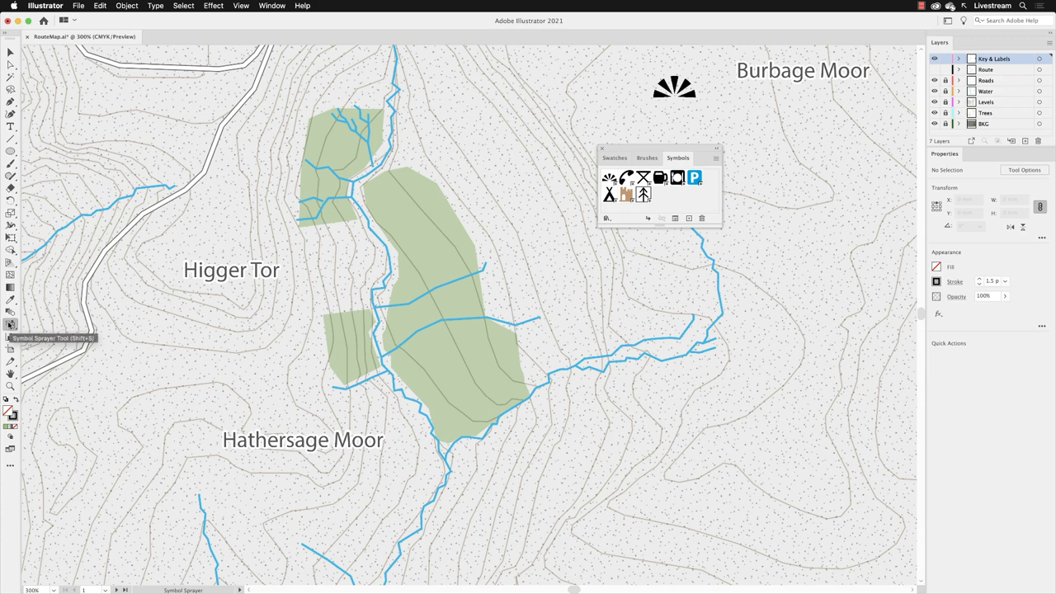
# Step: Give the Symbol Sprayer a 20 mm diameter, intensity 10 and density 10
pyautogui.doubleClick(10, 324)
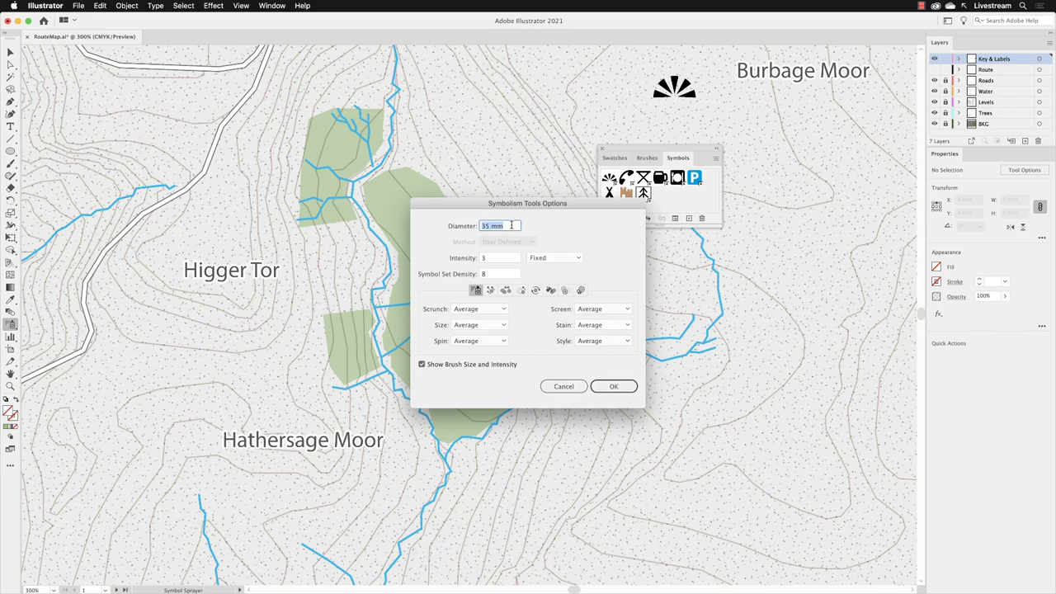
pyautogui.write('20')
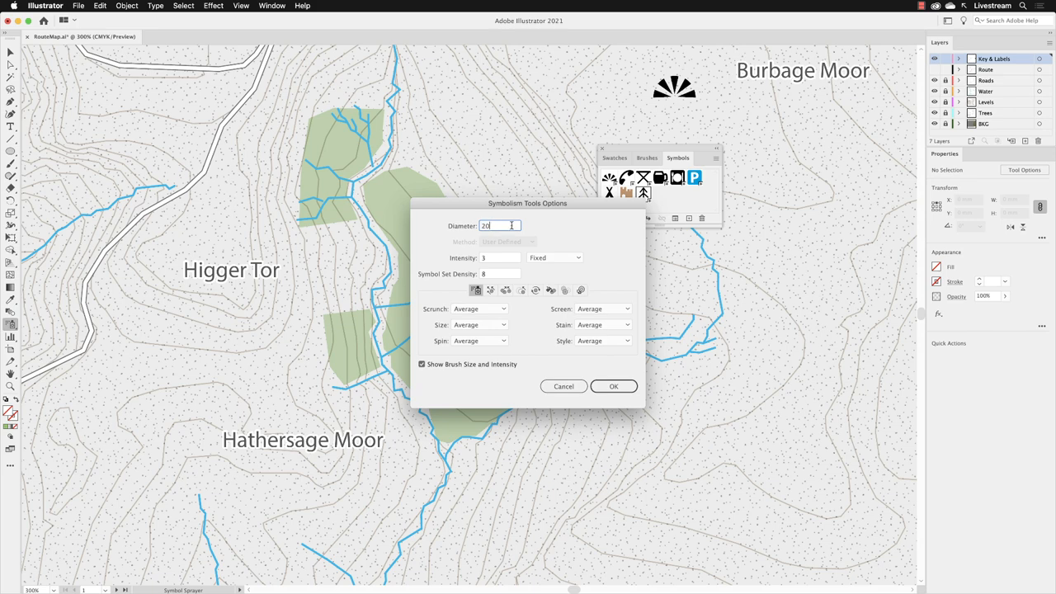
pyautogui.moveTo(446, 261)
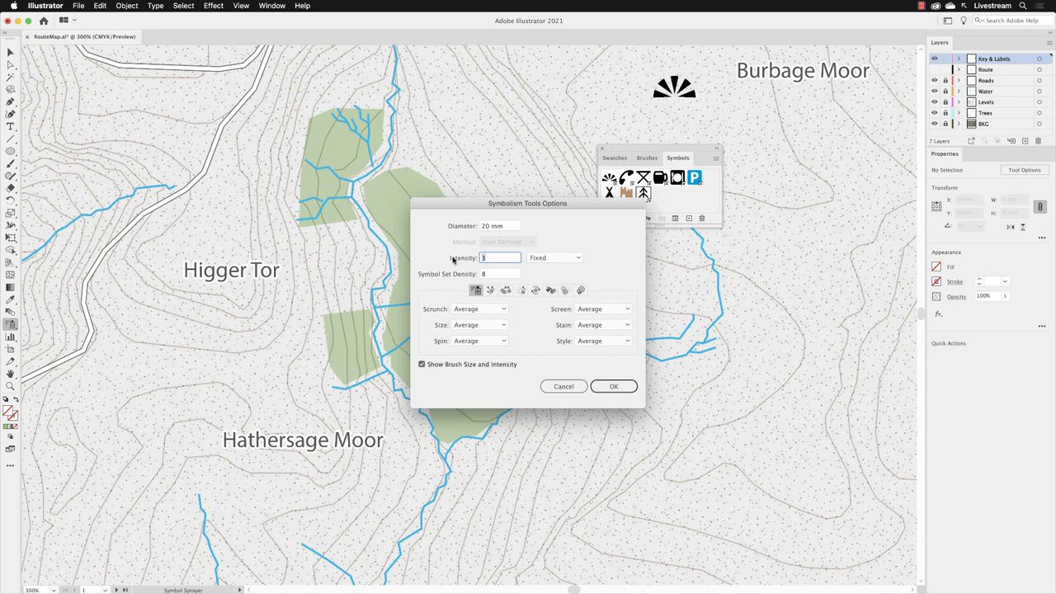
pyautogui.write('10')
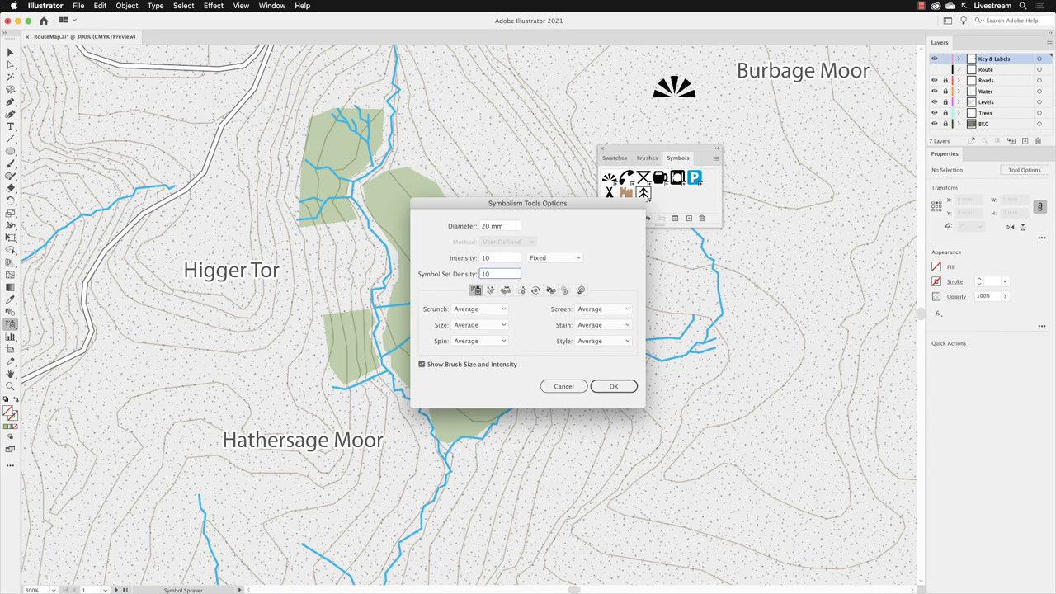
pyautogui.click(614, 386)
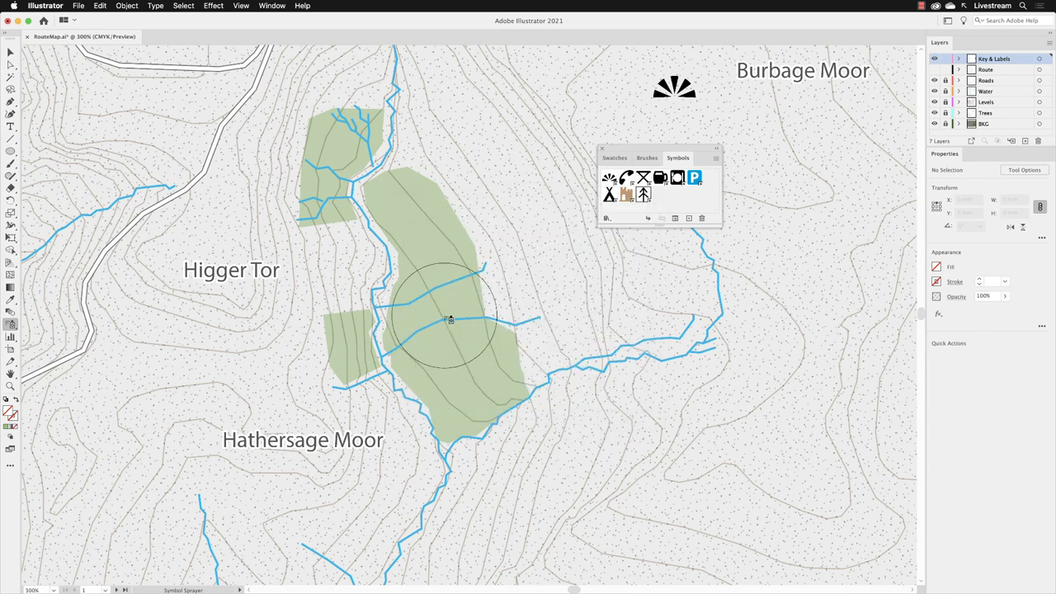
pyautogui.click(445, 318)
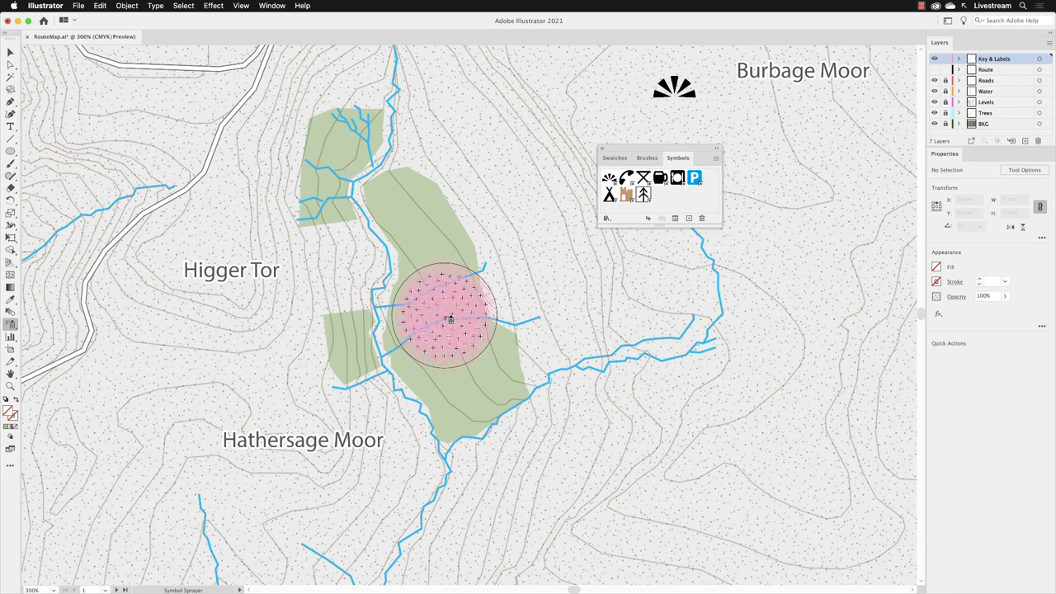
pyautogui.click(445, 318)
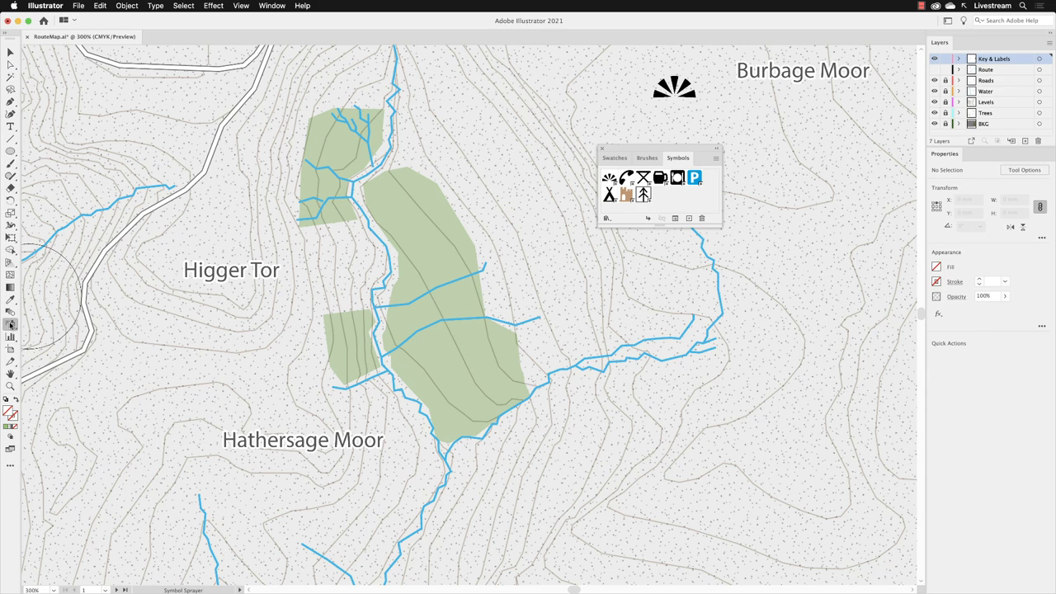
# Step: Reopen the Symbol Sprayer options and change the intensity to 1
pyautogui.doubleClick(11, 325)
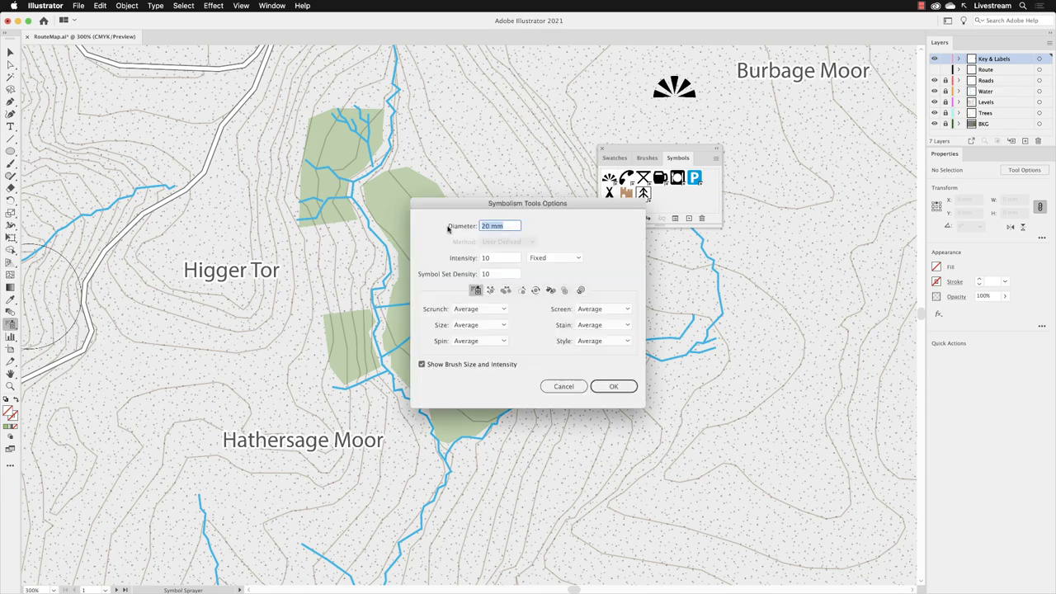
pyautogui.moveTo(452, 247)
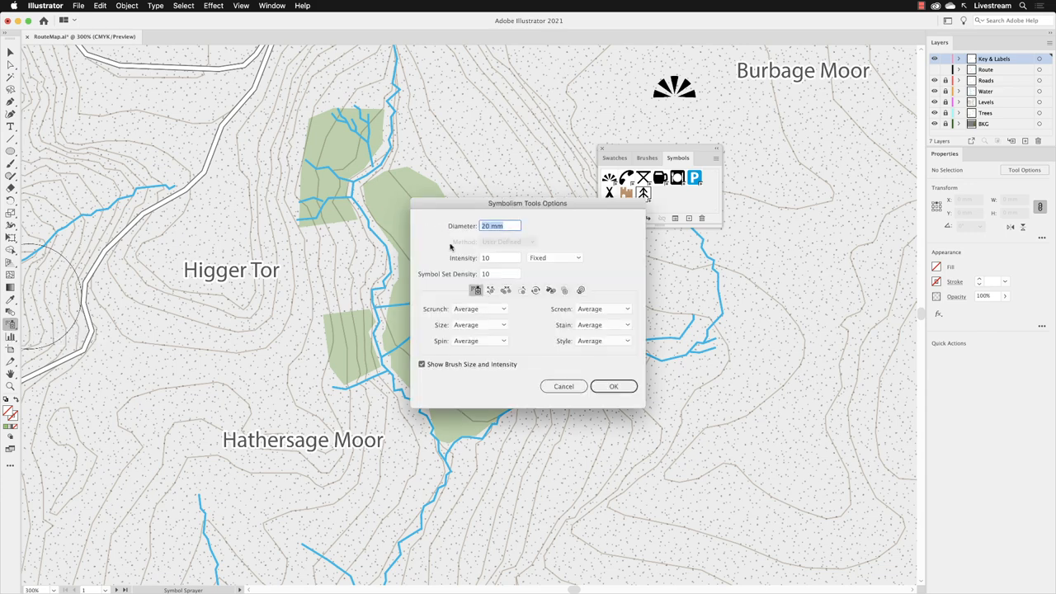
pyautogui.click(500, 258)
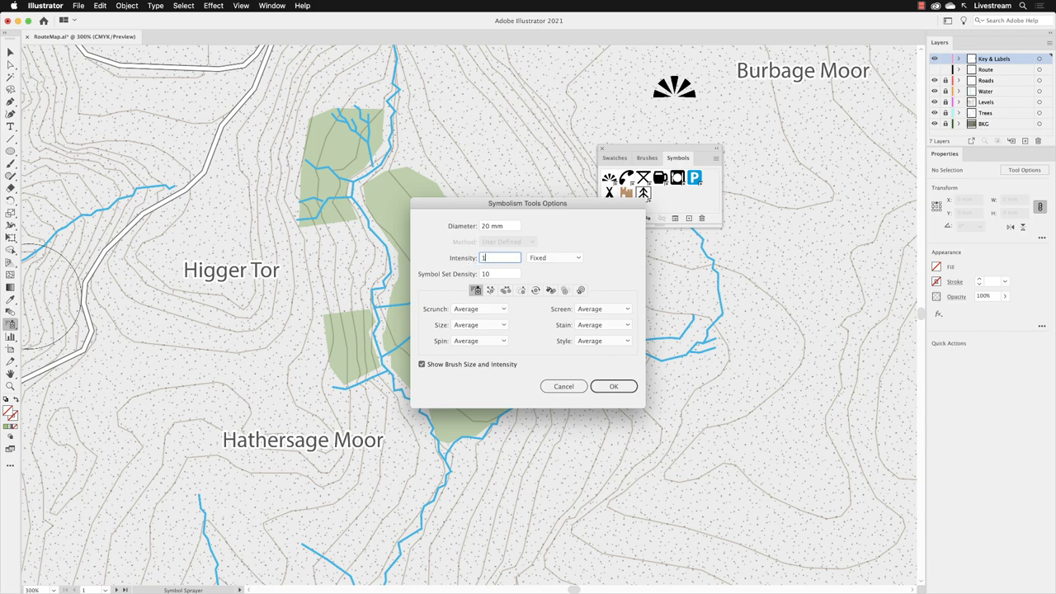
pyautogui.click(499, 274)
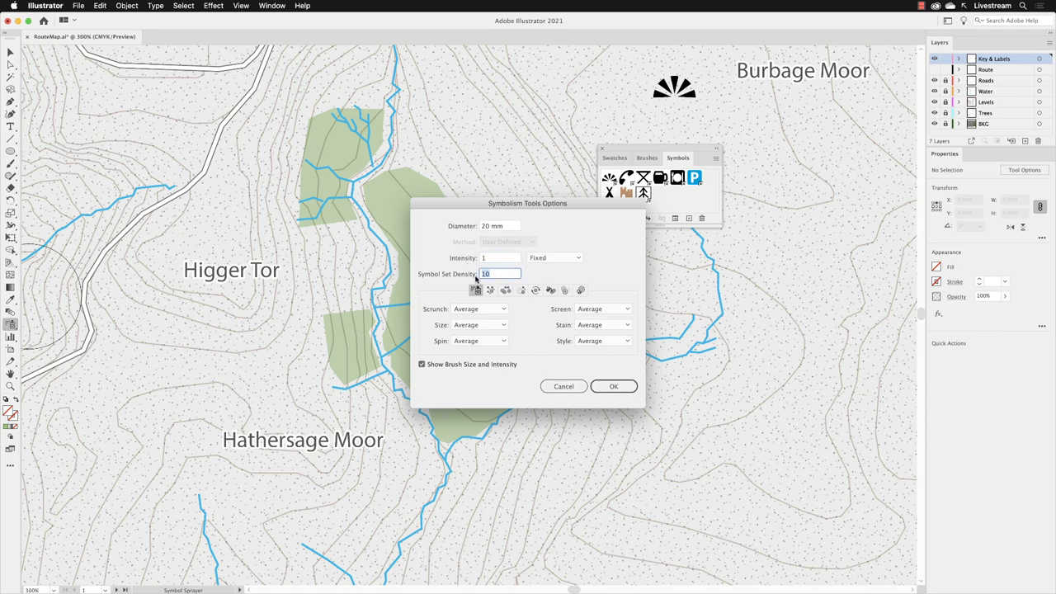
pyautogui.click(614, 386)
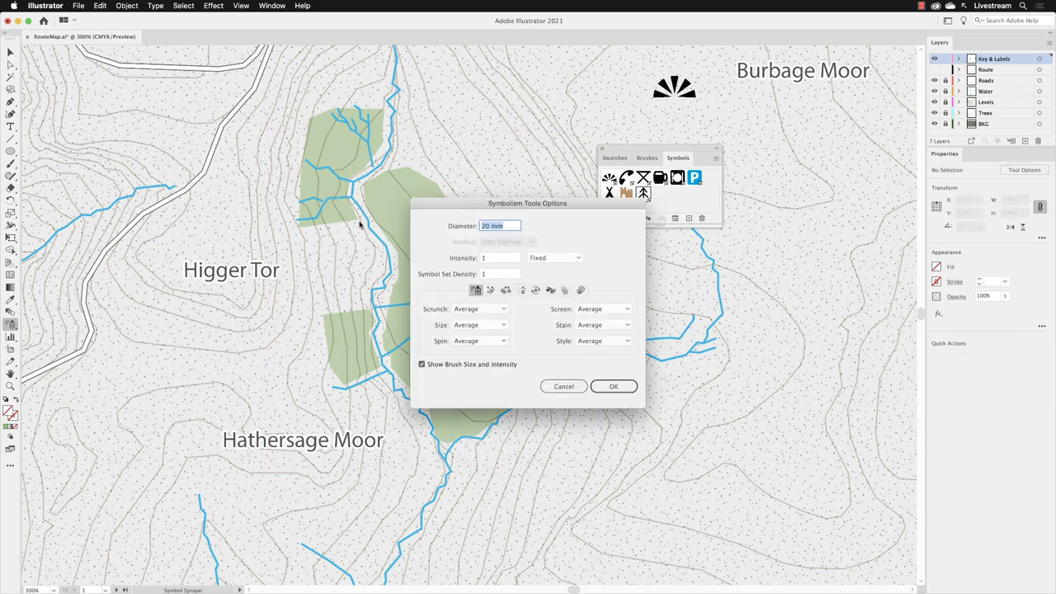
# Step: Set density 10 and diameter 10 mm, then spray Trees down the woodland
pyautogui.click(499, 274)
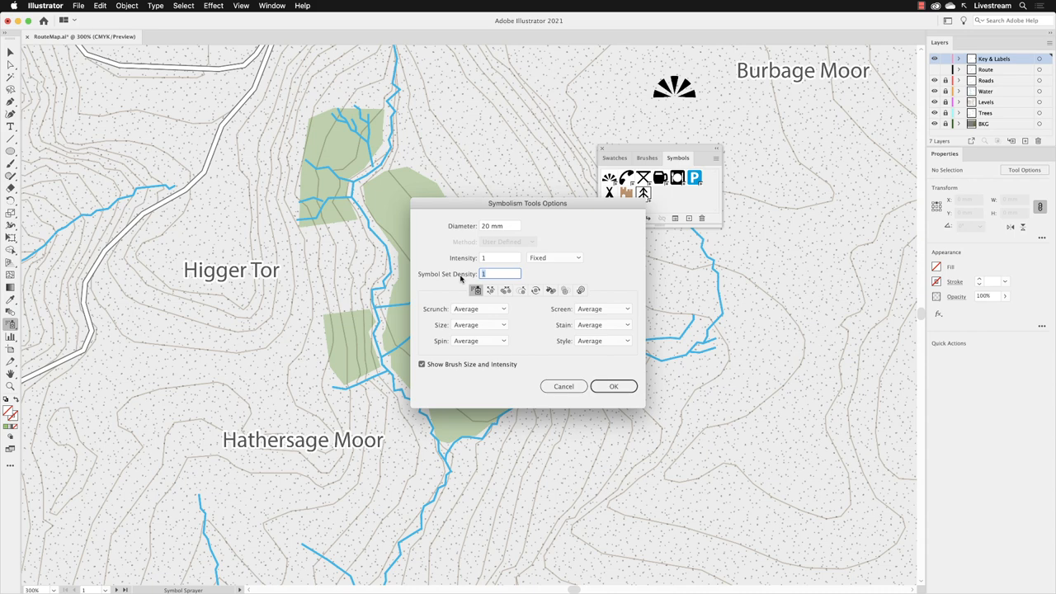
pyautogui.write('10')
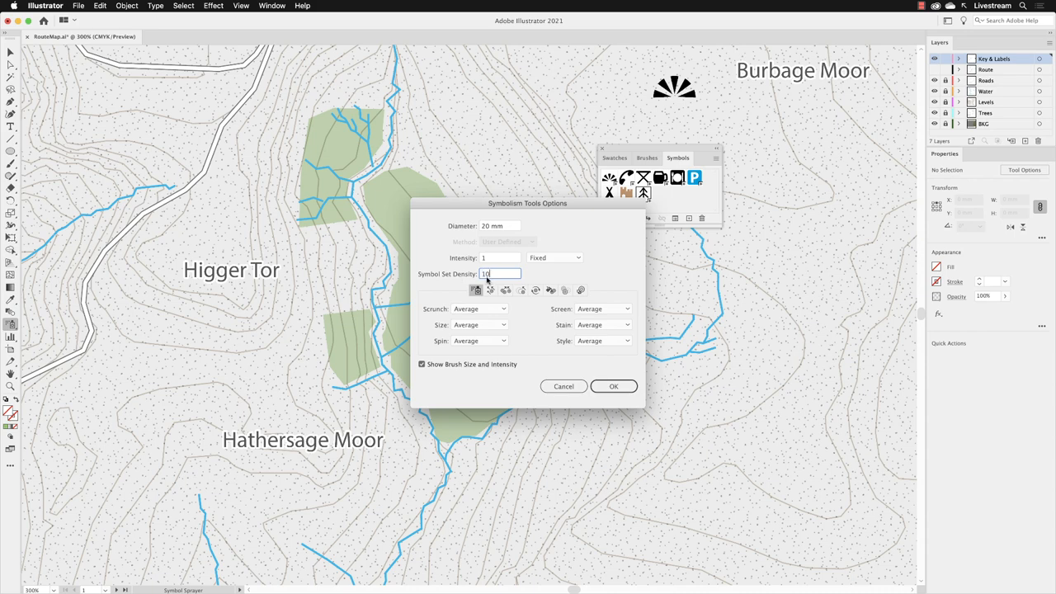
pyautogui.moveTo(467, 259)
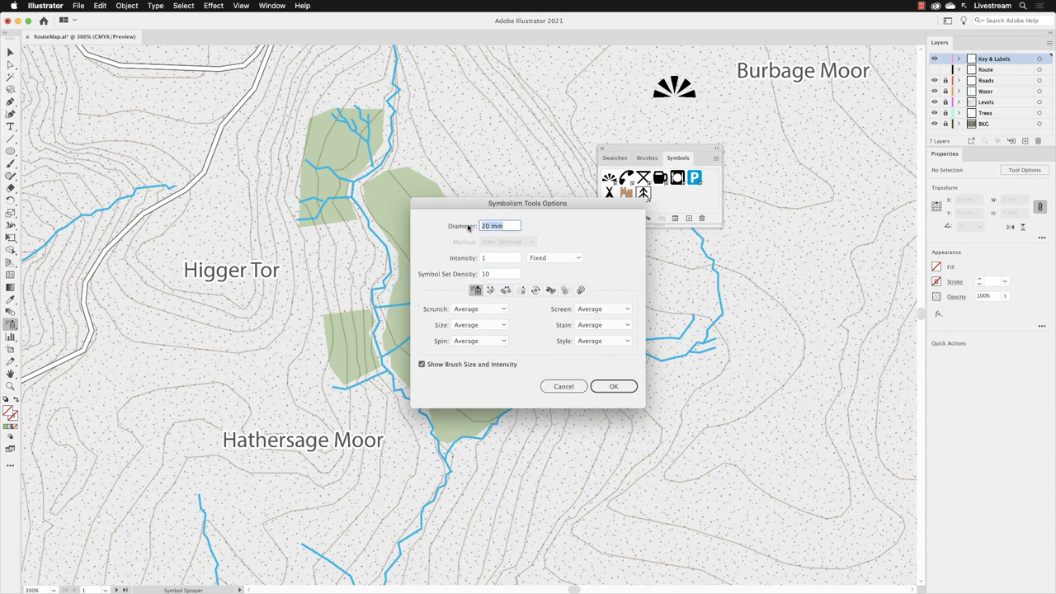
pyautogui.write('10')
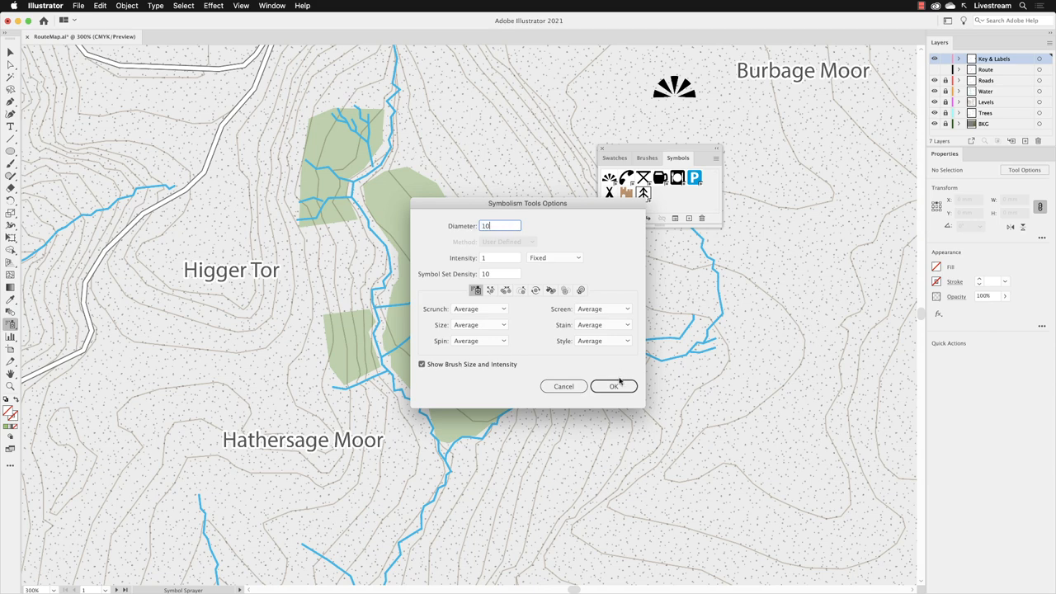
pyautogui.click(614, 386)
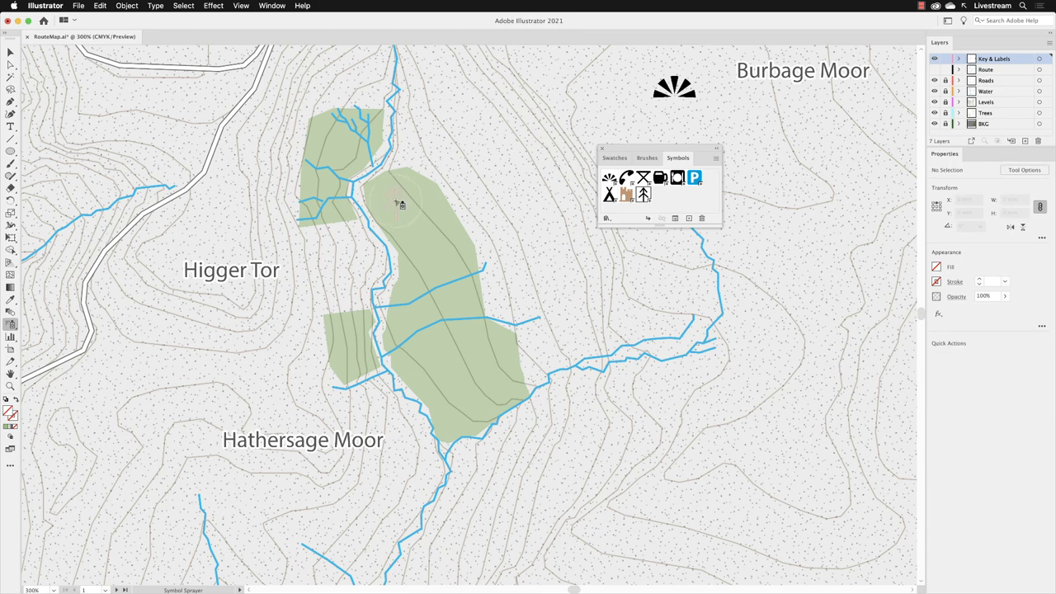
pyautogui.moveTo(396, 202); pyautogui.dragTo(445, 396)
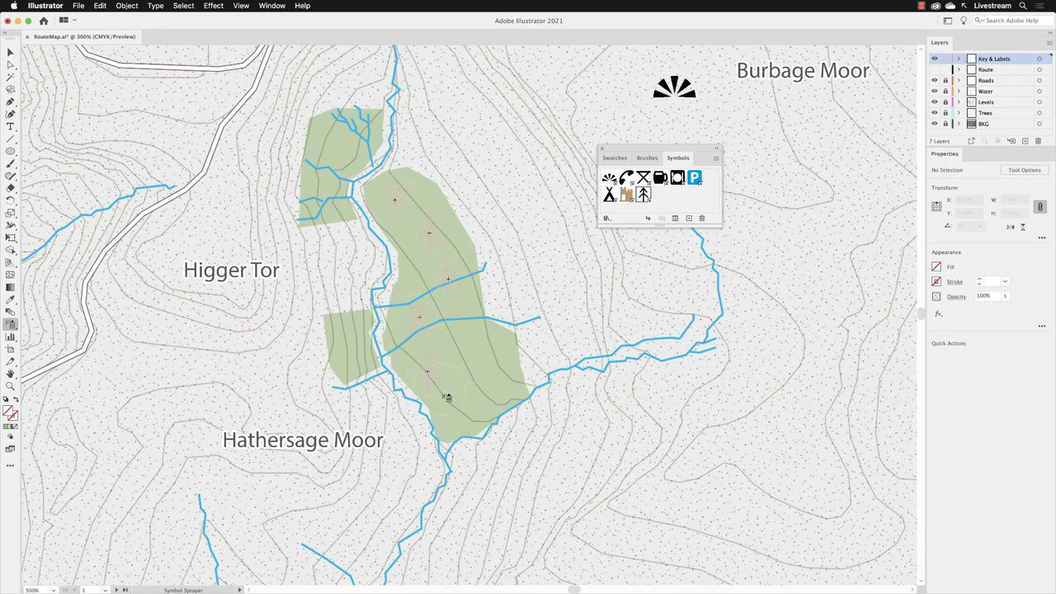